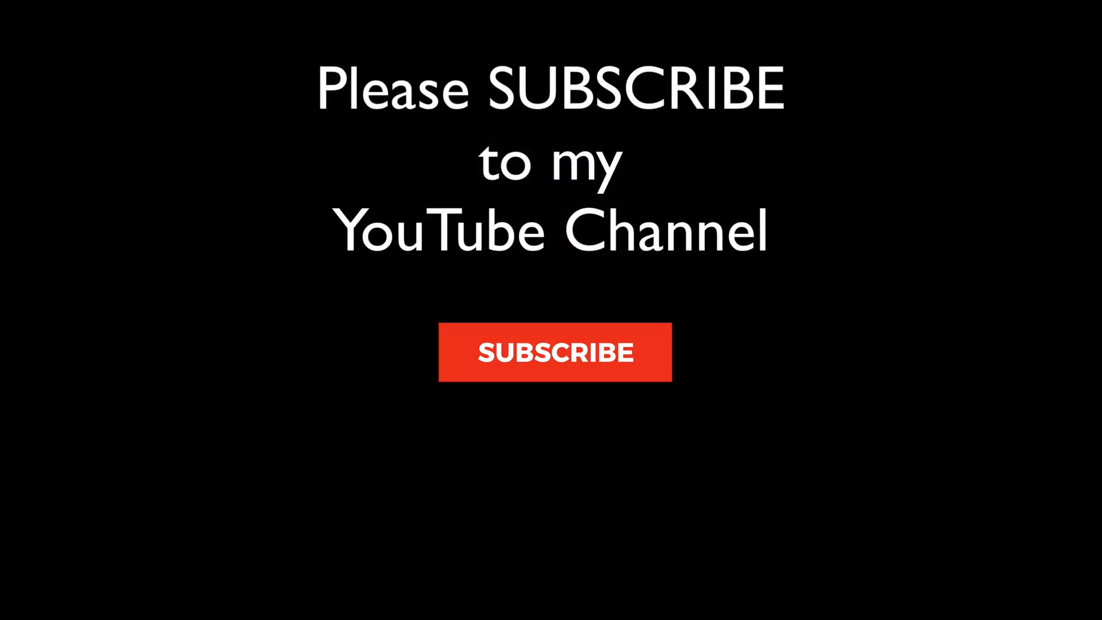
# - Dismiss the intro card to show the lifeguard-tower photo large in Library Loupe view
pyautogui.click(555, 351)
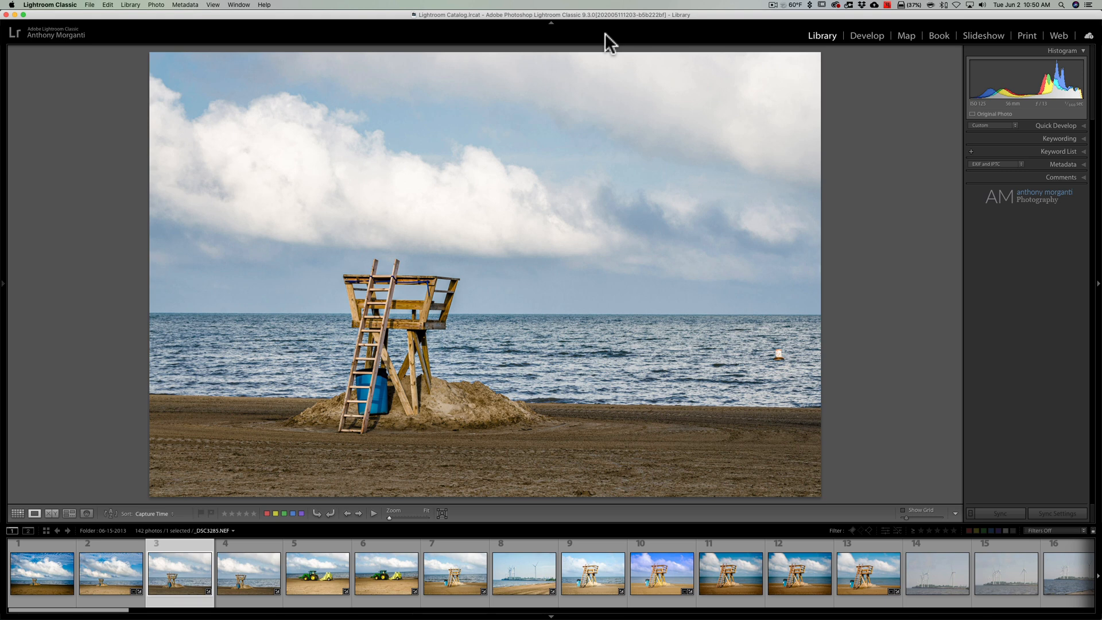
# - Select the tractor-on-beach thumbnail in the filmstrip to view it large
pyautogui.click(316, 572)
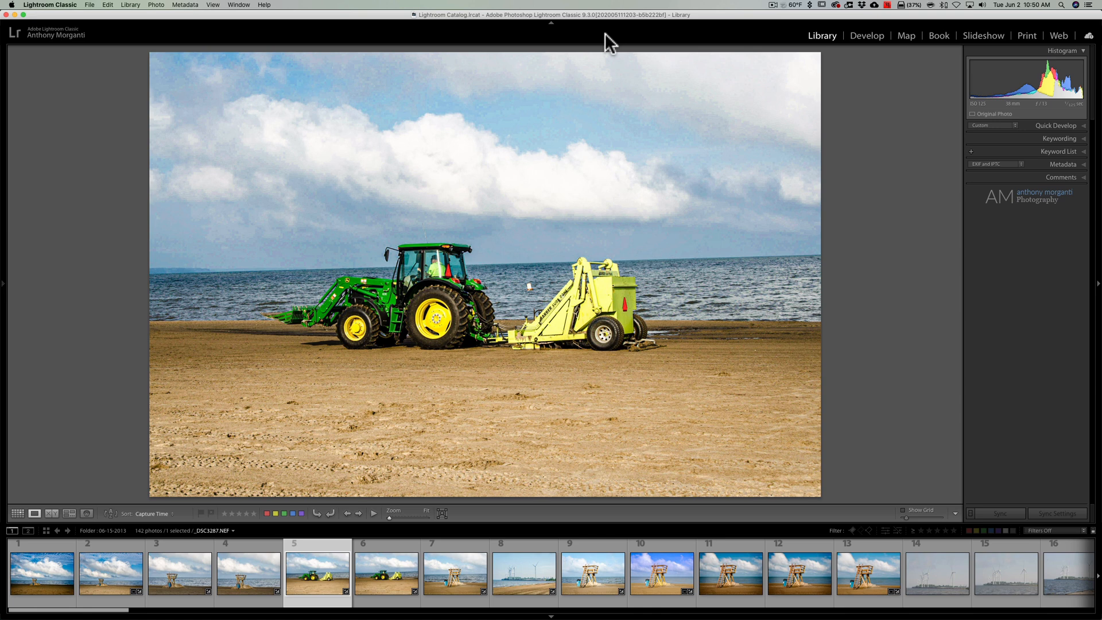
pyautogui.moveTo(717, 51)
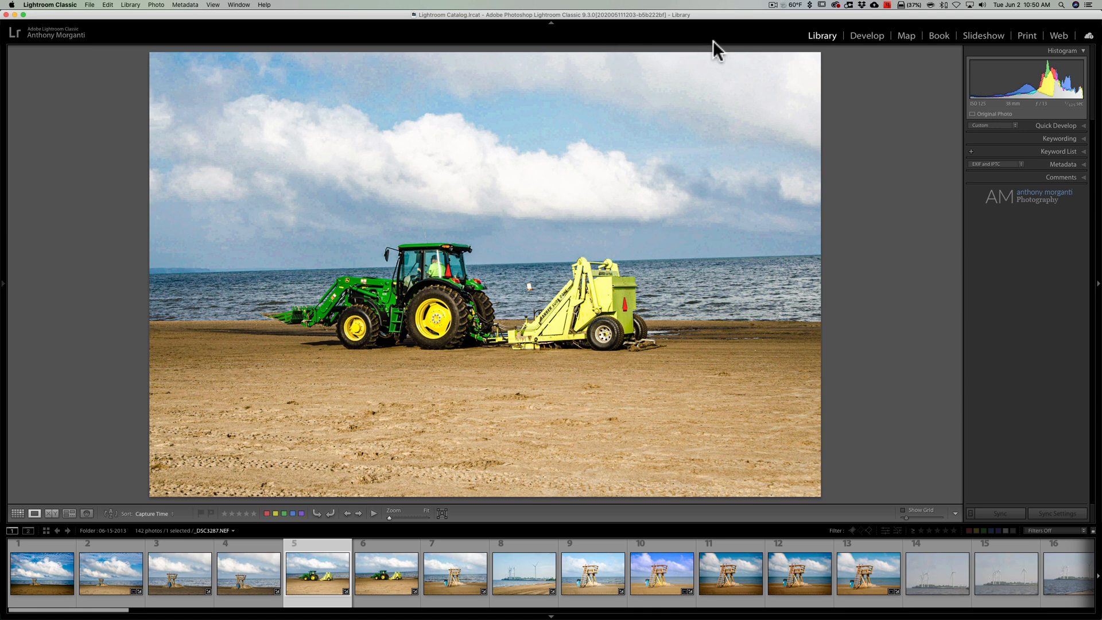
pyautogui.moveTo(951, 125)
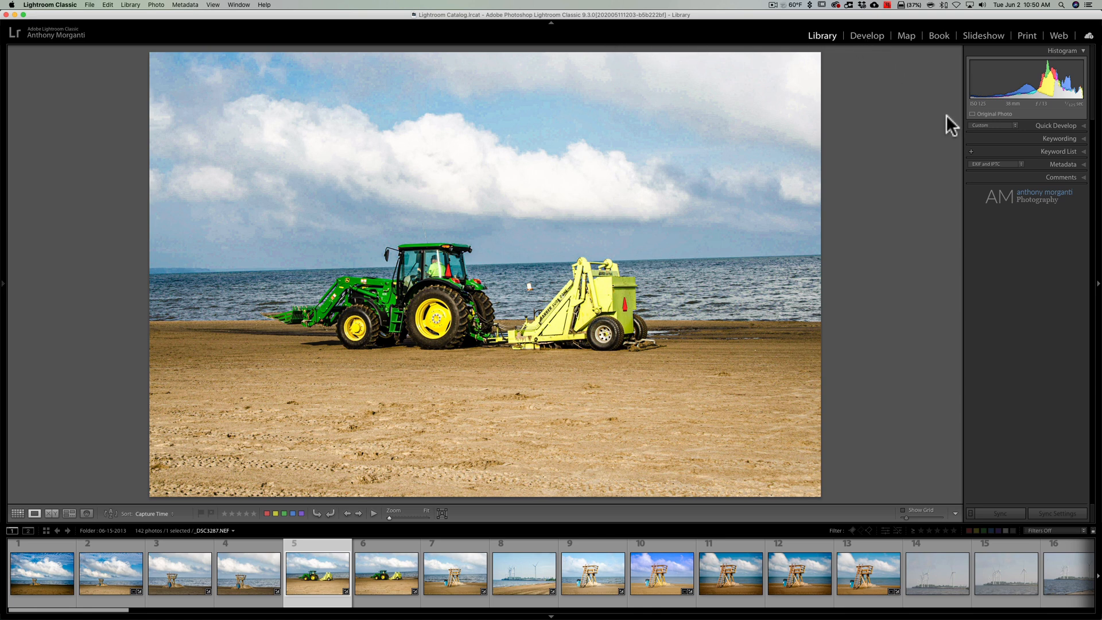
pyautogui.moveTo(582, 157)
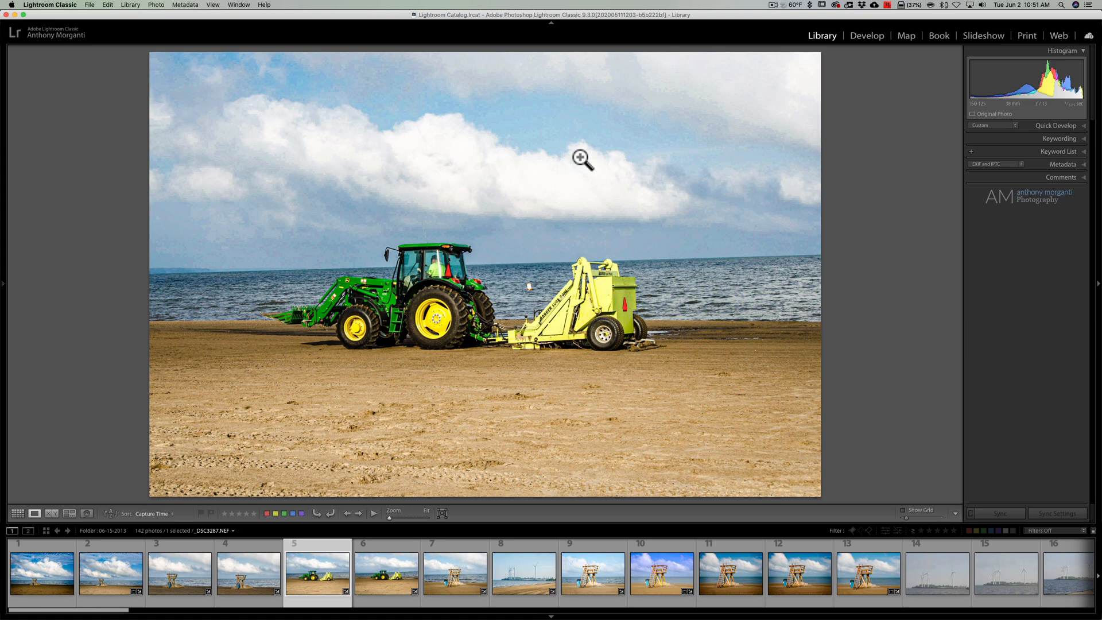
# - Straighten the tractor photo's tilted sea horizon with the crop tool's straighten line
pyautogui.click(866, 35)
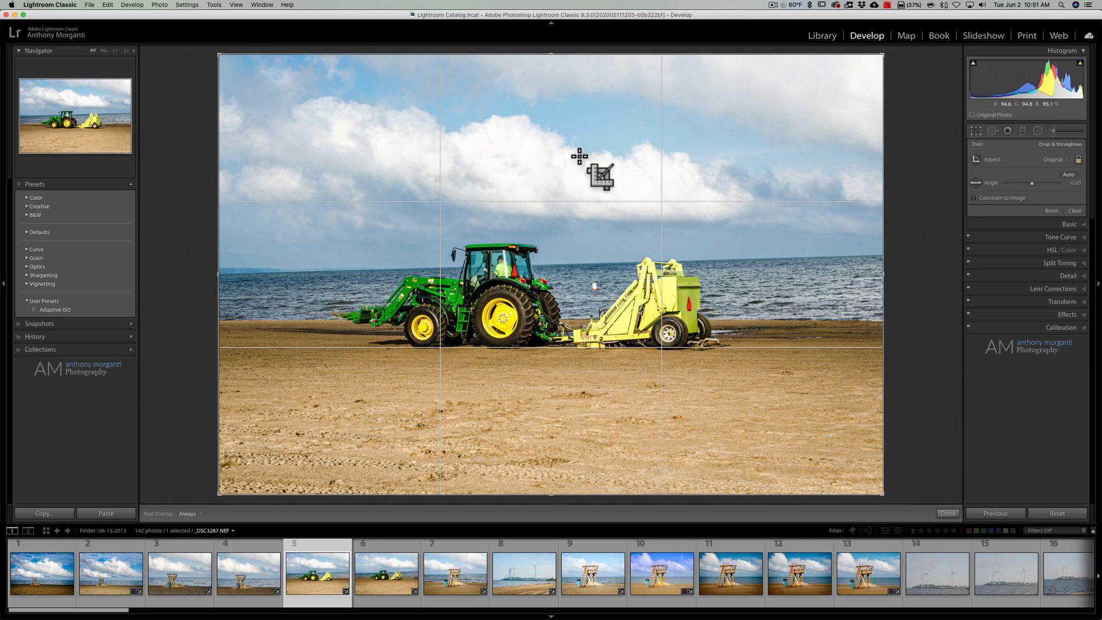
pyautogui.press('cmd')
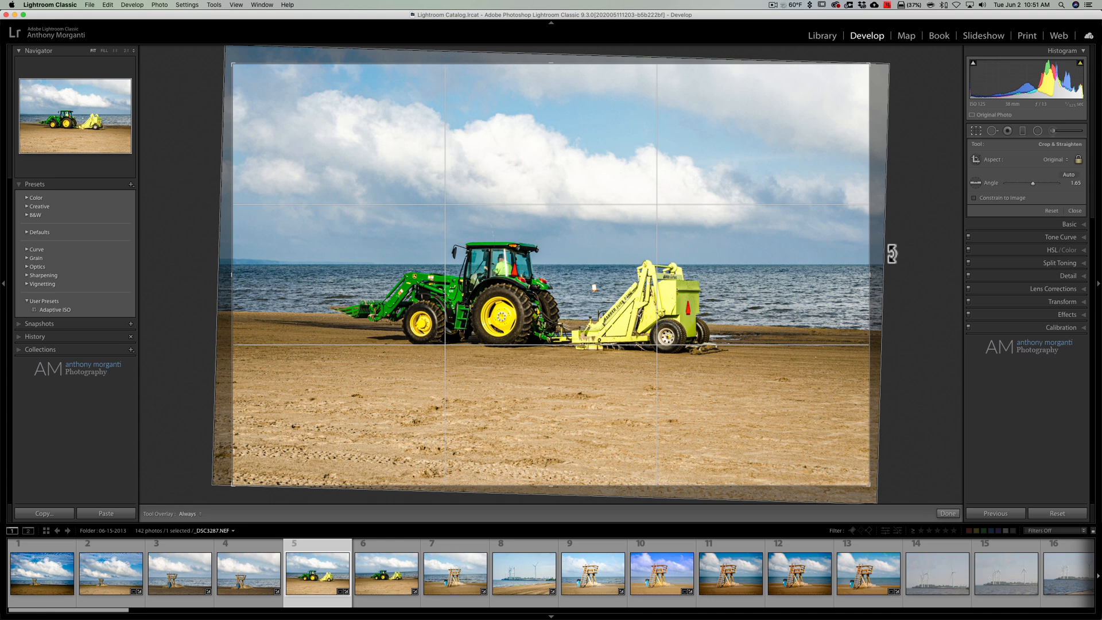
# - Commit the straightened crop and return the level tractor photo to Library view
pyautogui.click(820, 35)
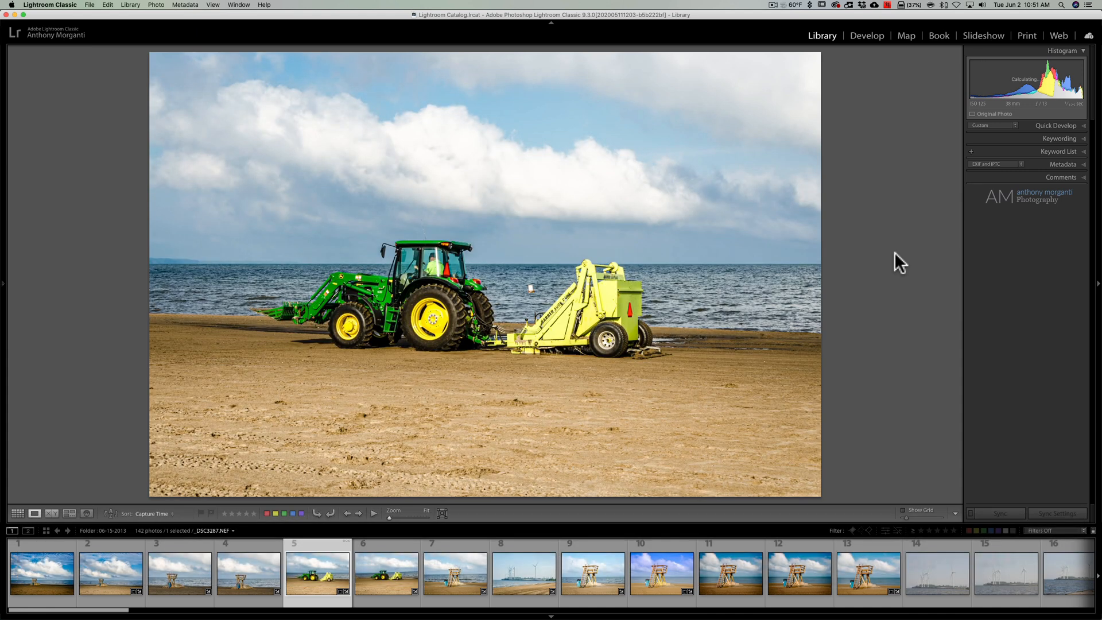